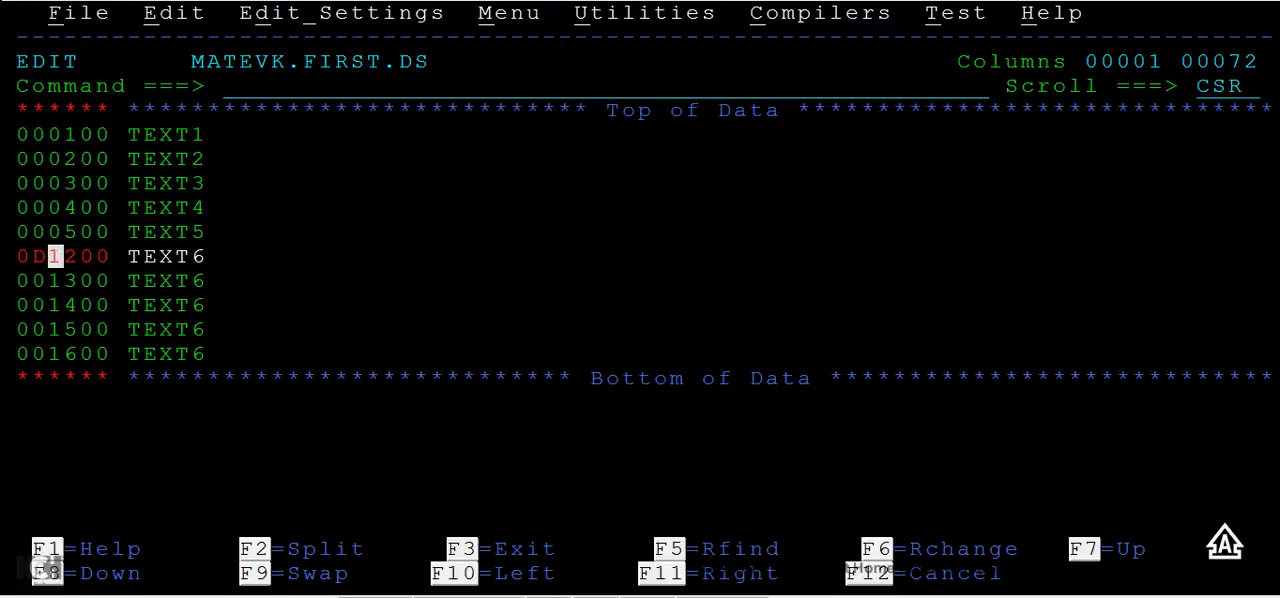
- Delete the remaining TEXT6 lines with D3 and D line commands, leaving TEXT1–TEXT5
text(3)
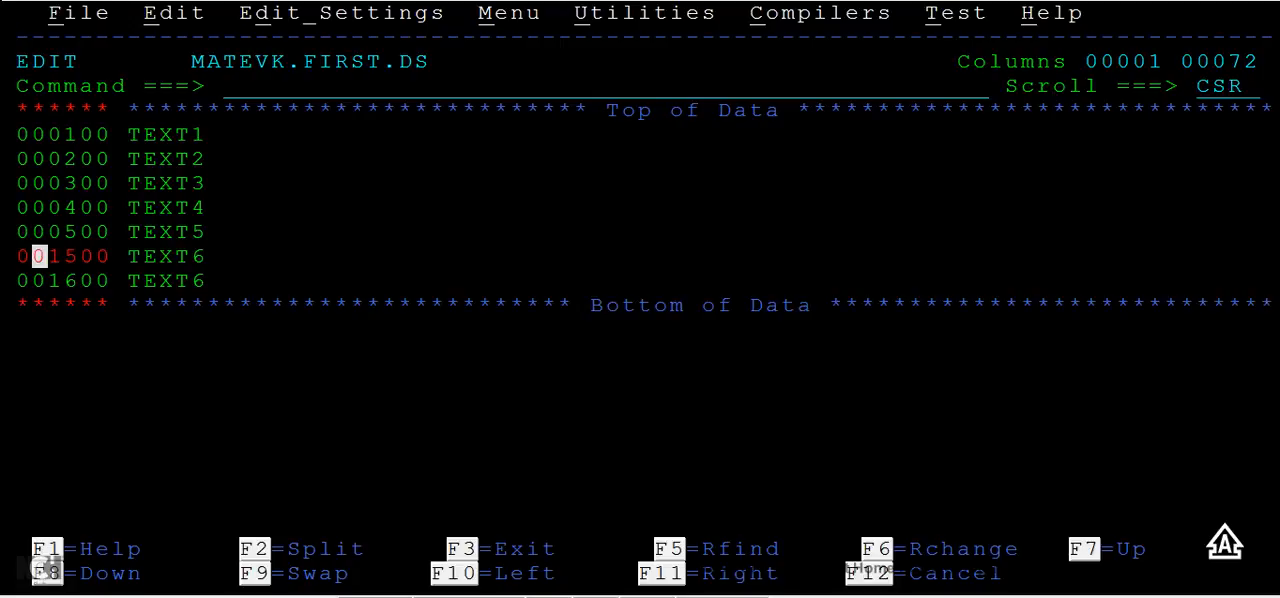
text(D)
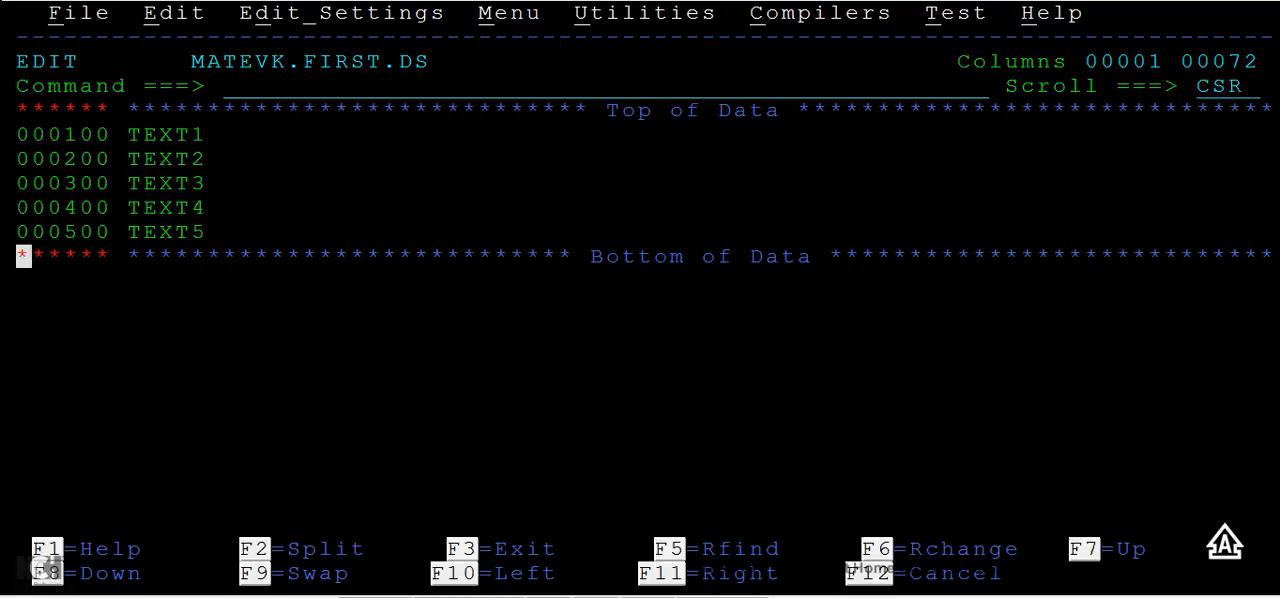
- Enter 'D DD DN(D2)' on the Command line without submitting it
click(245, 85)
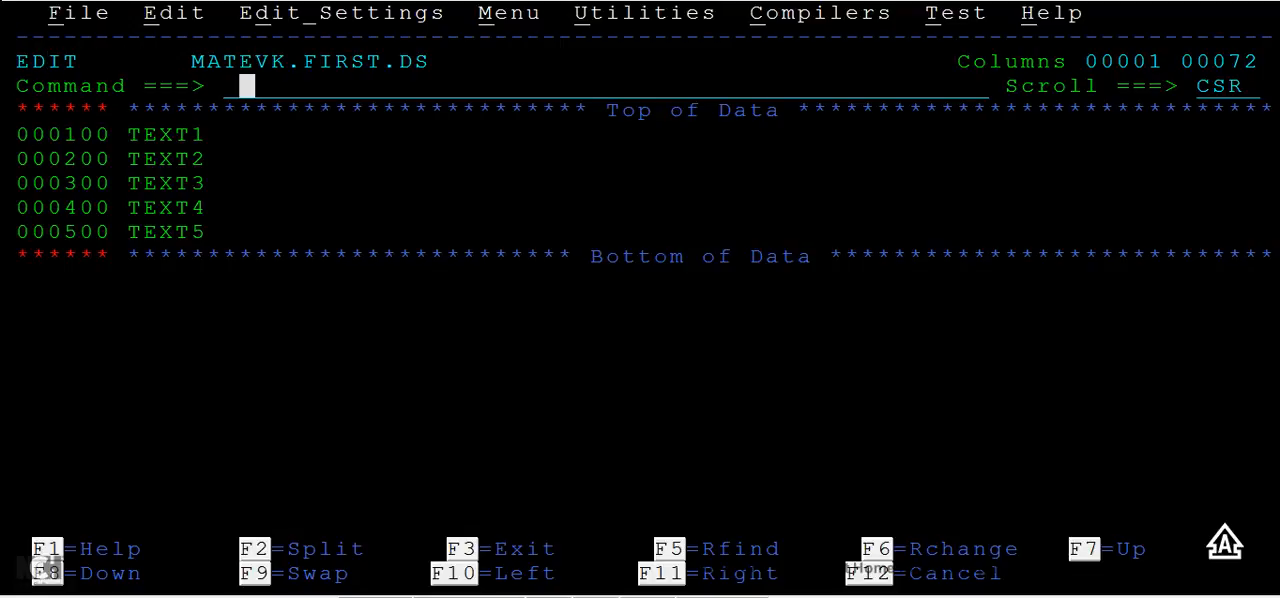
text(D DD)
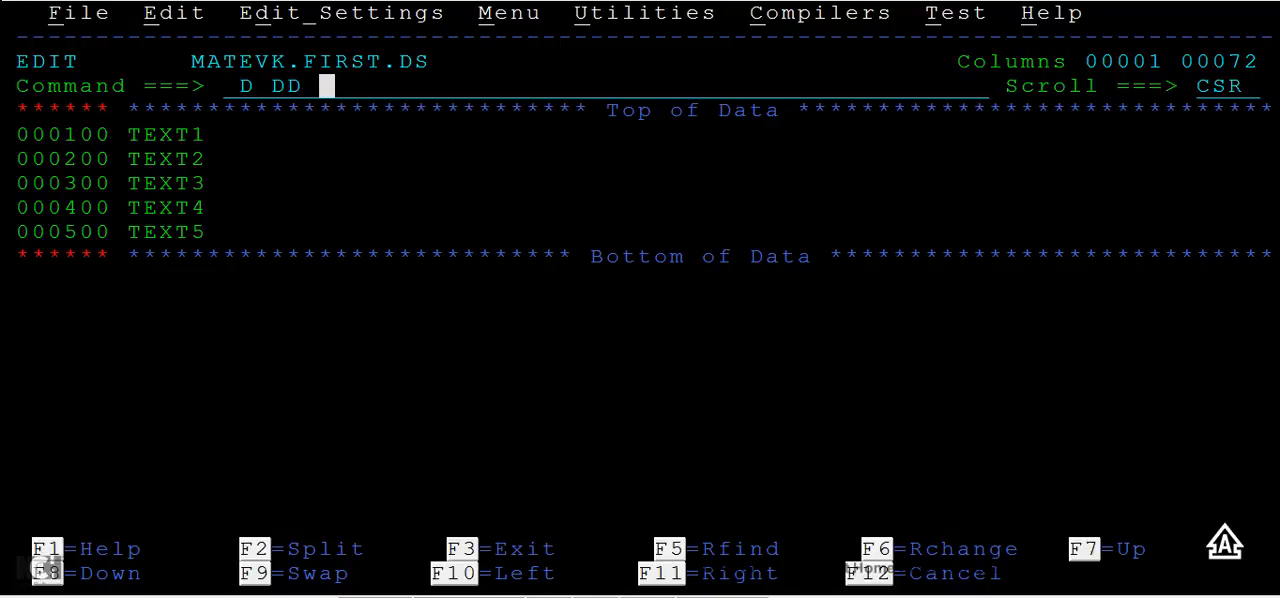
text(D)
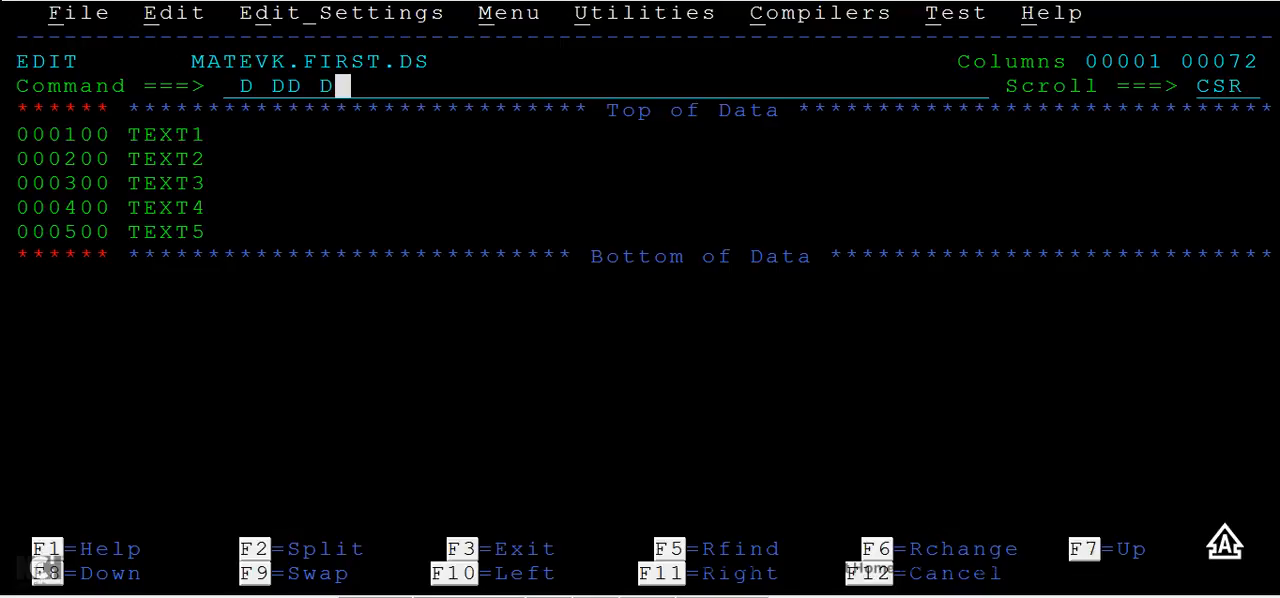
text(N(D)
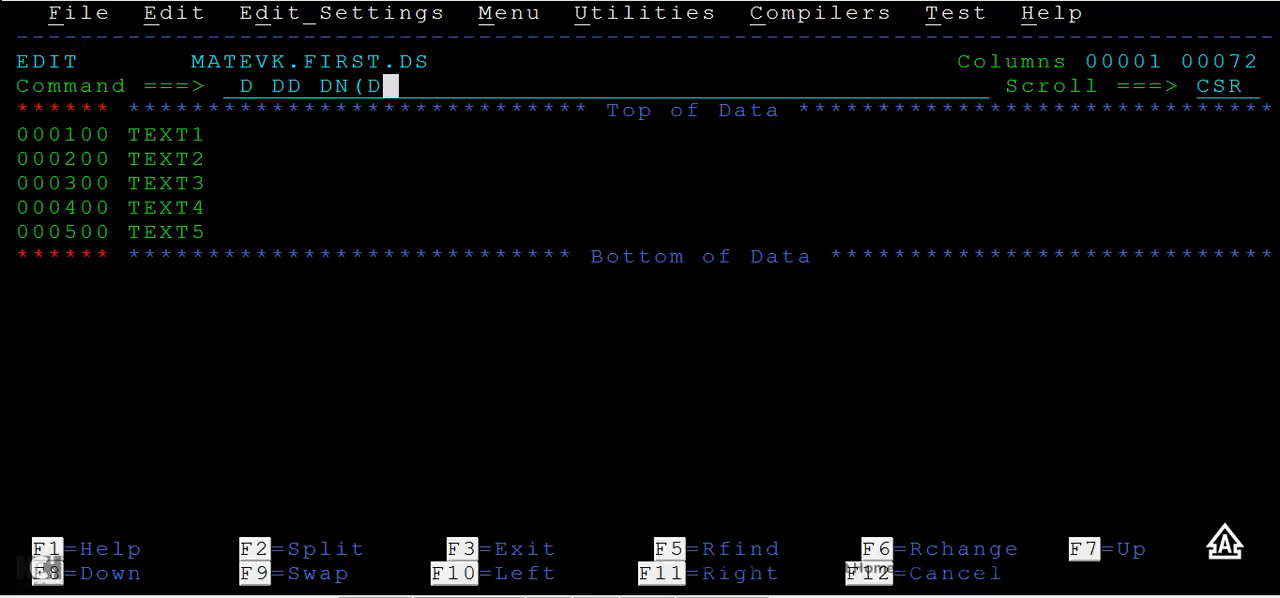
text(2)
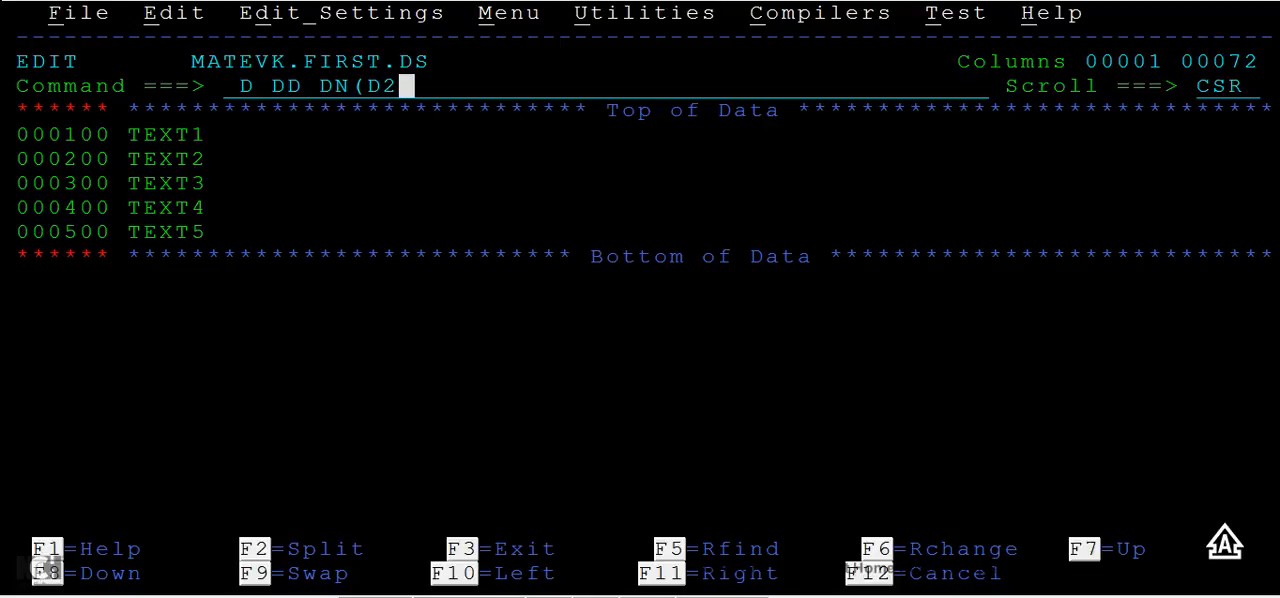
text())
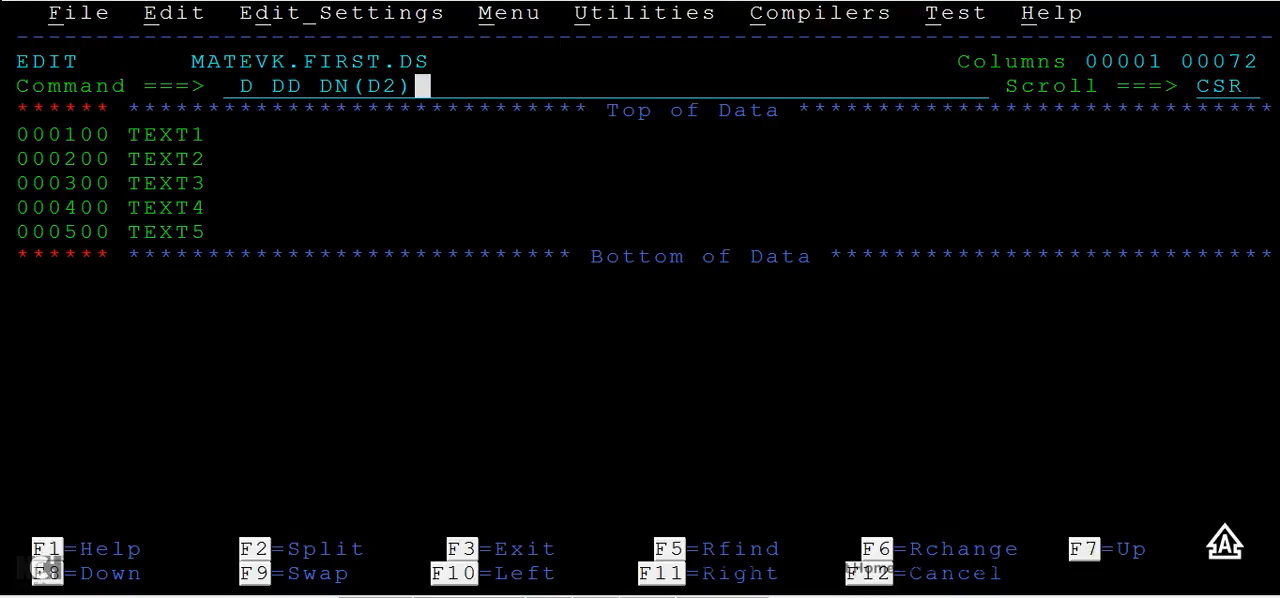